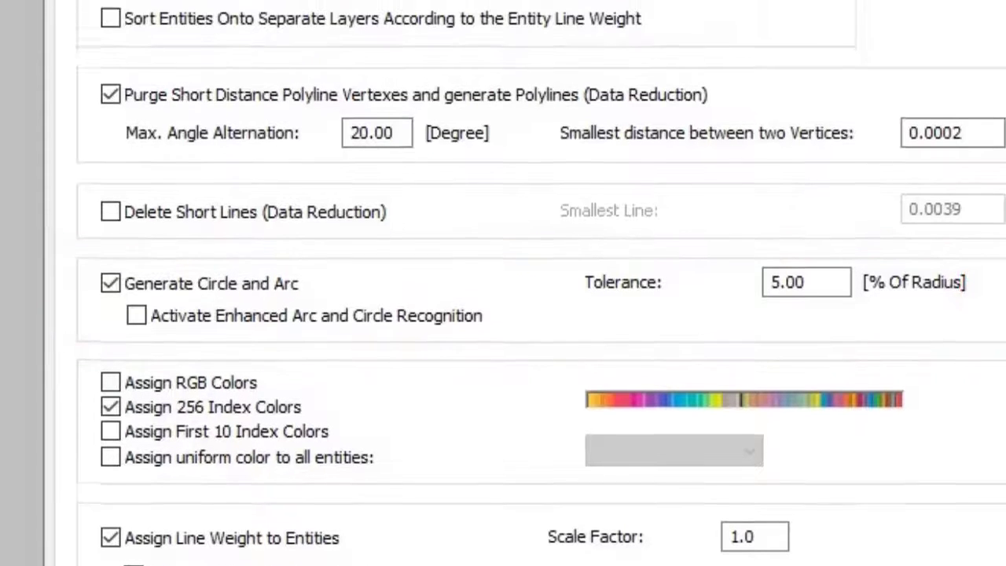
scroll(up, 3)
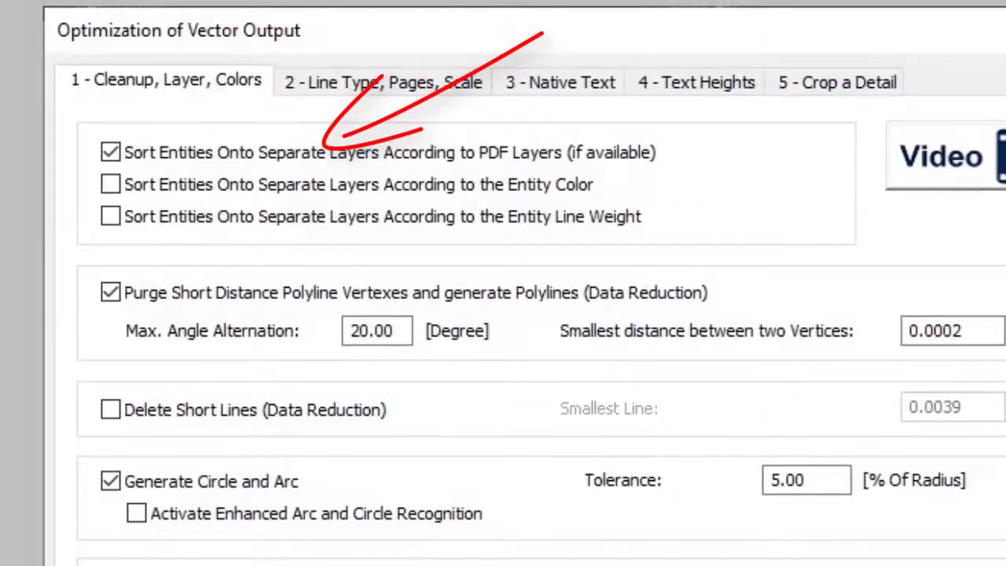